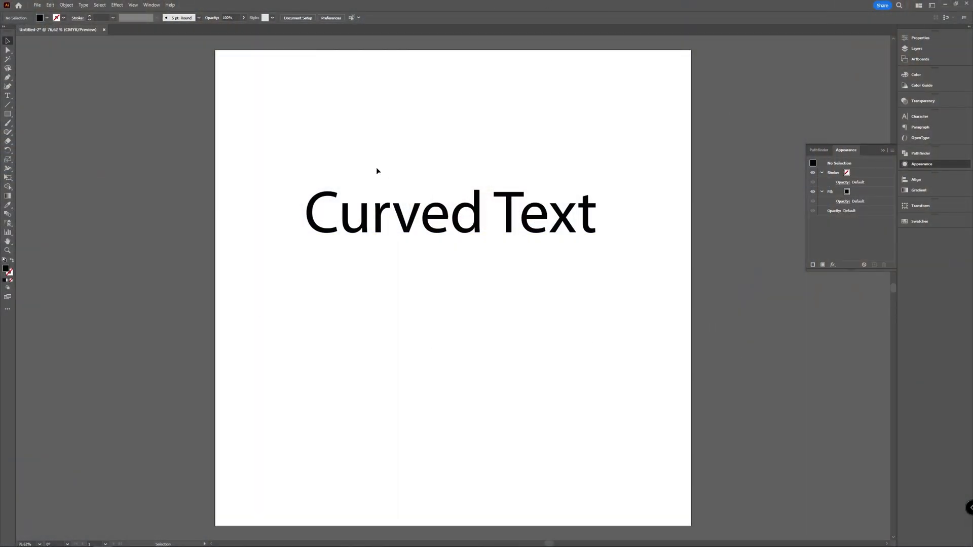
pyautogui.moveTo(317, 164)
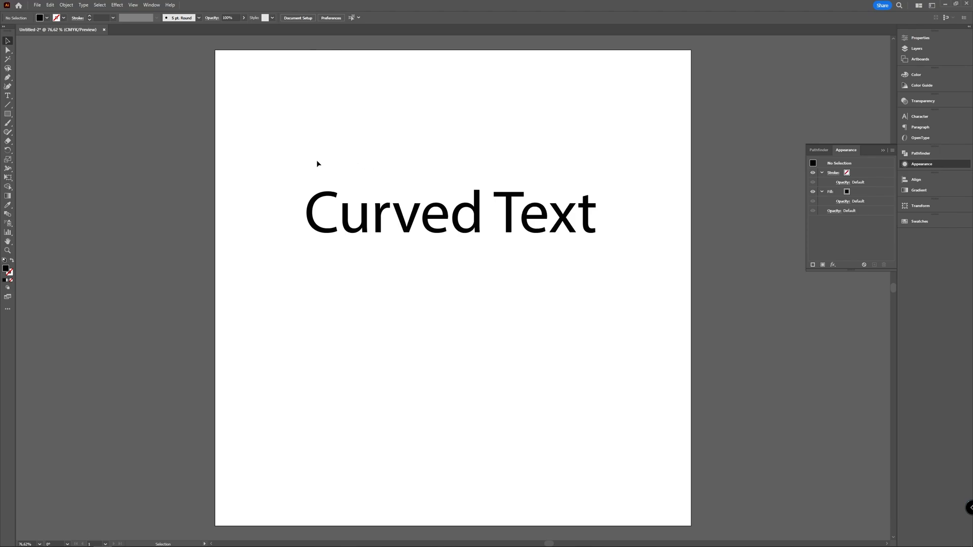
pyautogui.moveTo(349, 169)
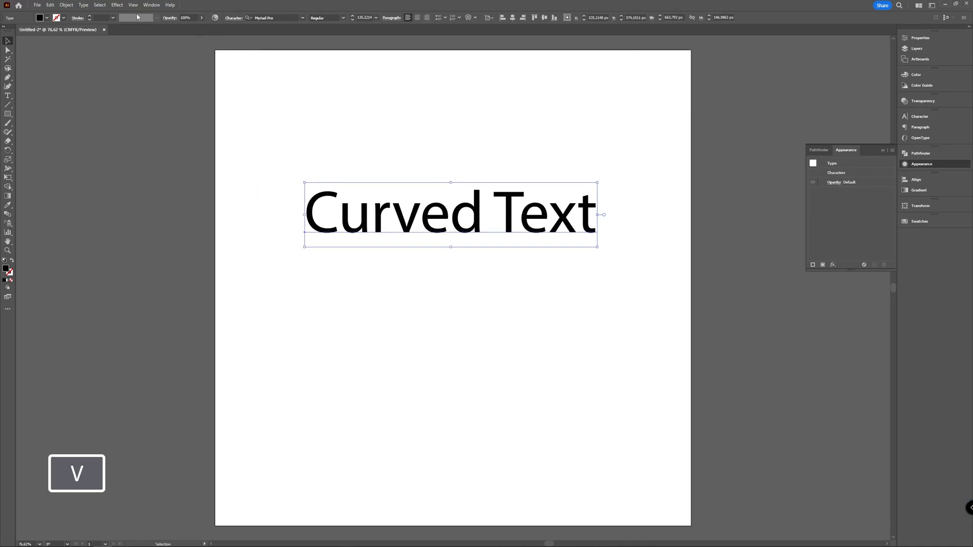
# - Apply an Arc warp effect to the heading and preview it in Warp Options
pyautogui.click(116, 5)
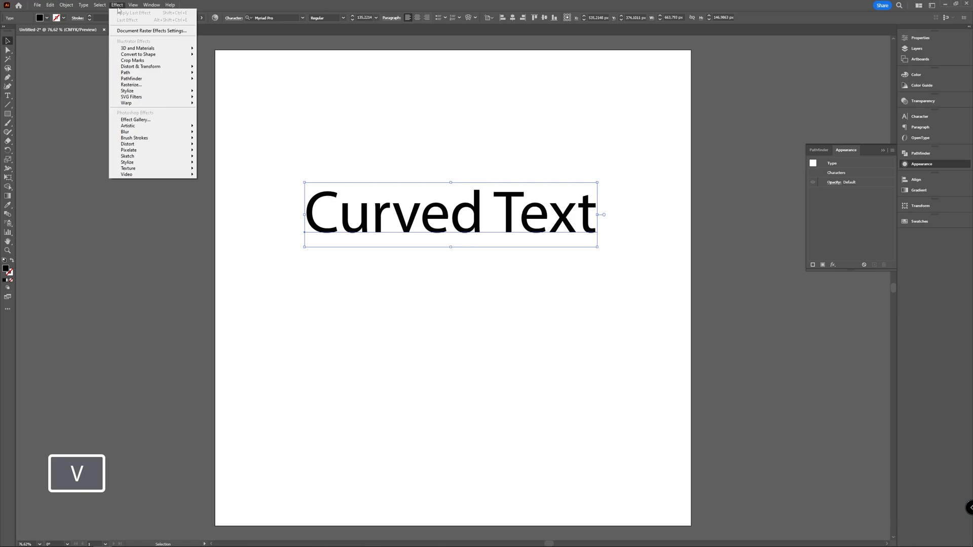
pyautogui.moveTo(126, 104)
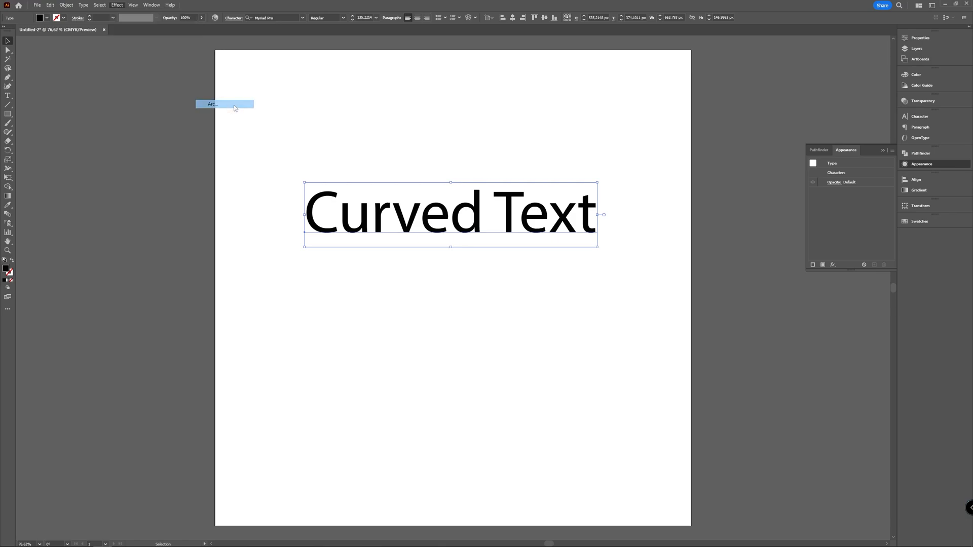
pyautogui.click(213, 103)
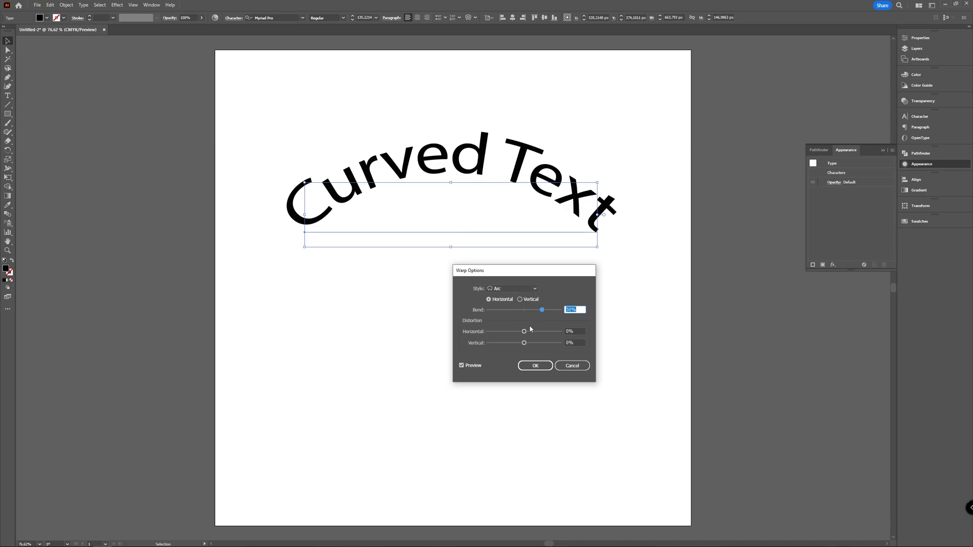
pyautogui.moveTo(515, 345)
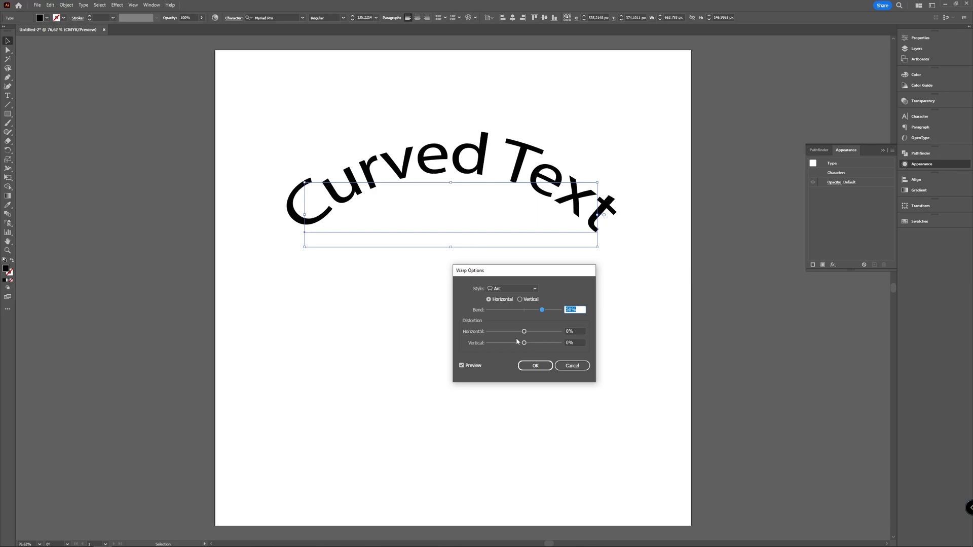
pyautogui.moveTo(527, 337)
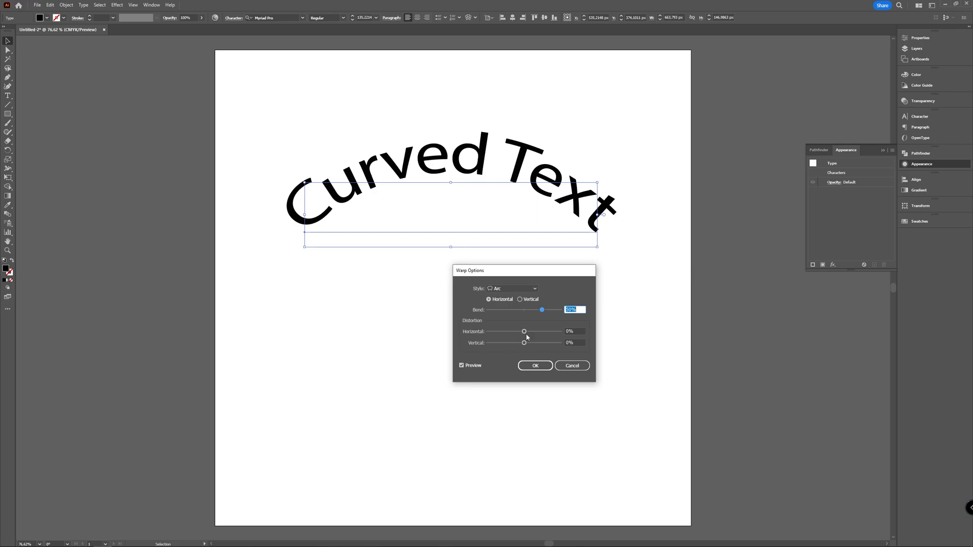
pyautogui.moveTo(514, 313)
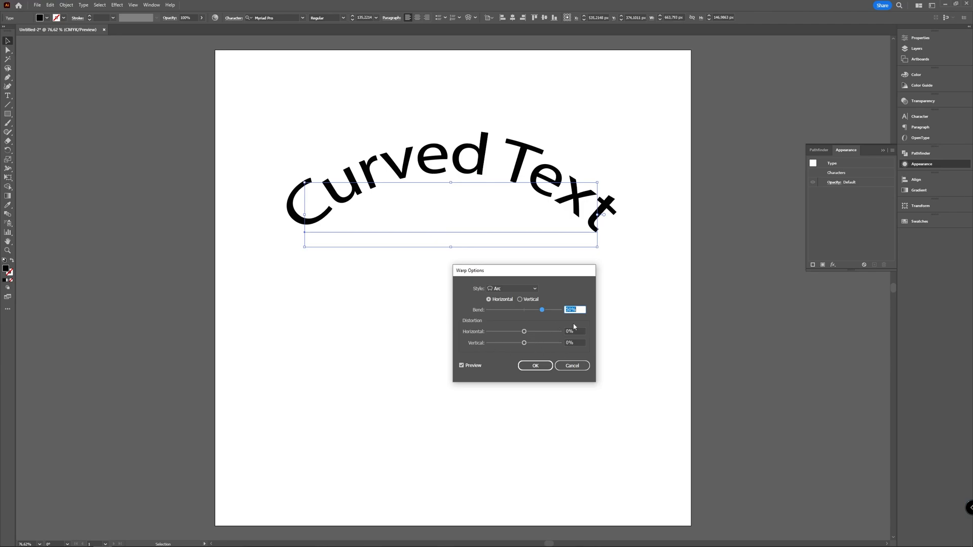
pyautogui.moveTo(563, 305)
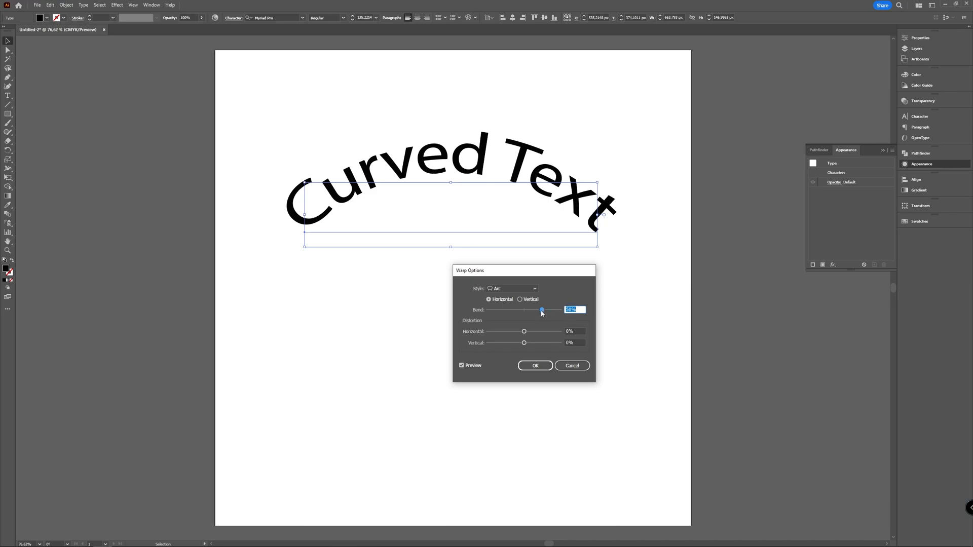
# - Settle the arc Bend at a gentle 19% and raise horizontal distortion to 54%
pyautogui.moveTo(541, 310); pyautogui.dragTo(514, 310)
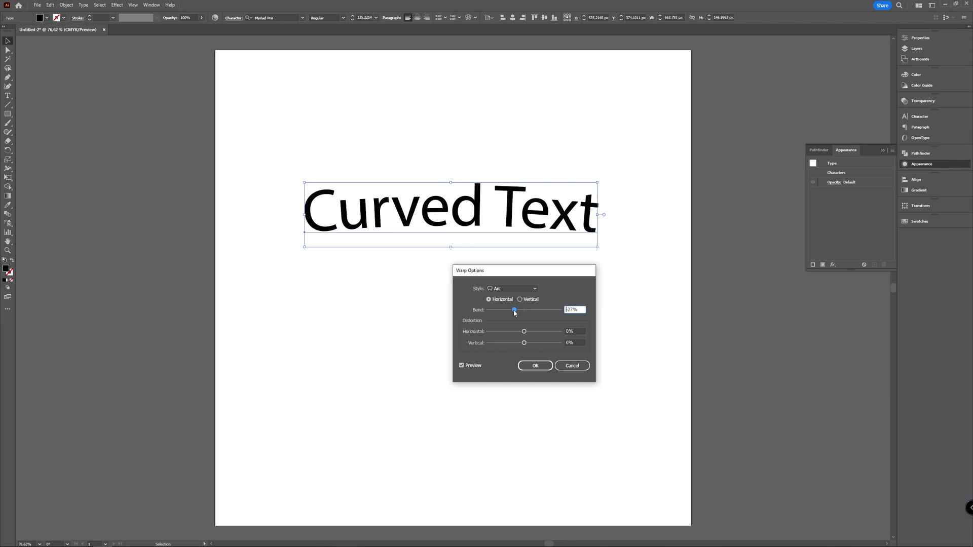
pyautogui.moveTo(514, 310); pyautogui.dragTo(506, 310)
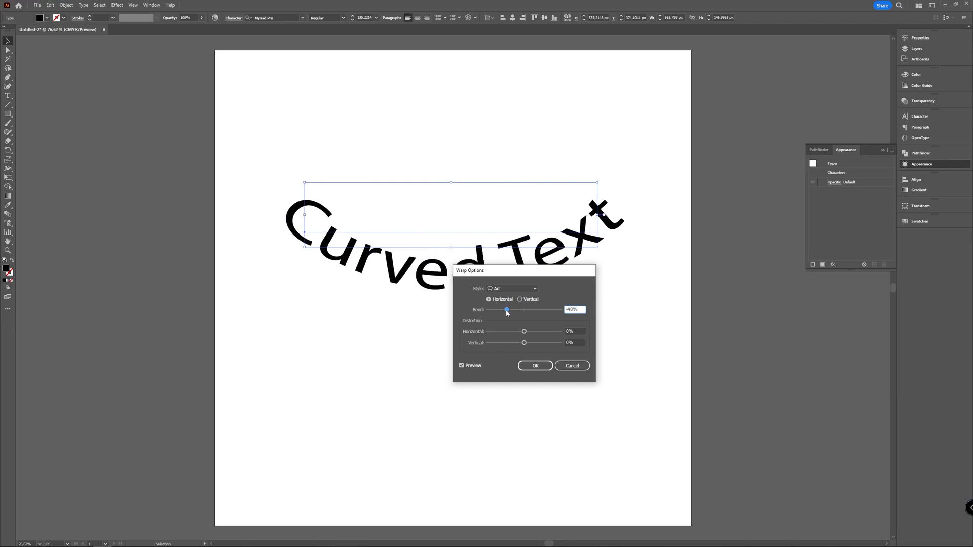
pyautogui.moveTo(506, 310); pyautogui.dragTo(529, 310)
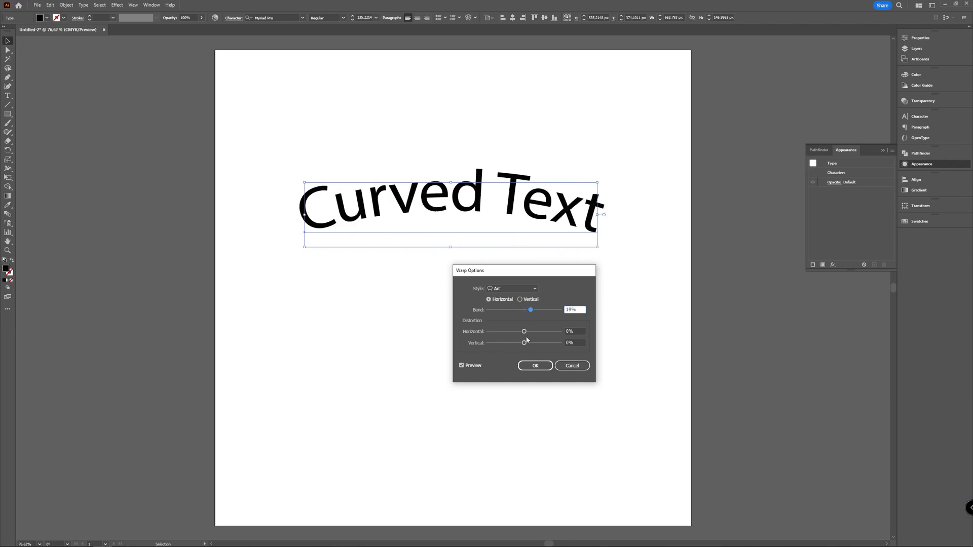
pyautogui.moveTo(524, 332); pyautogui.dragTo(532, 331)
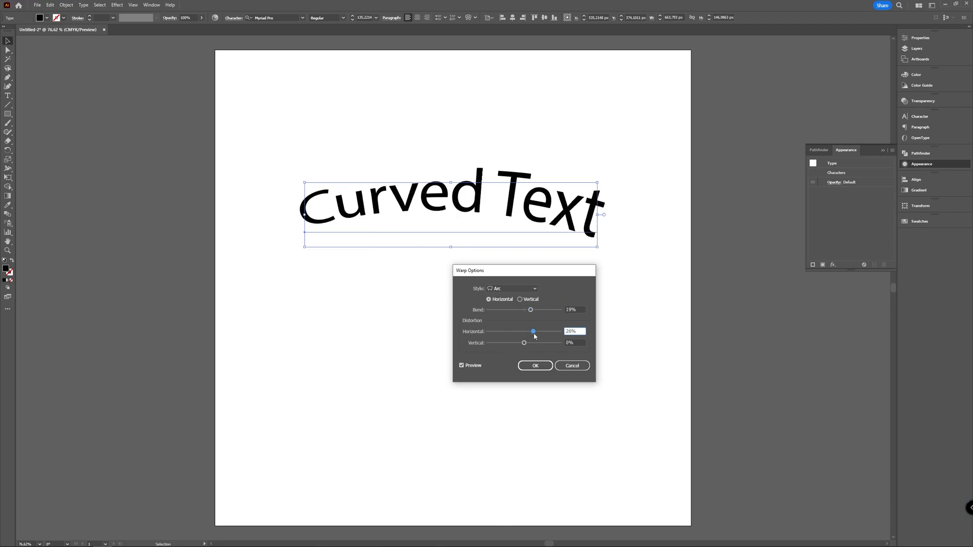
pyautogui.moveTo(532, 330); pyautogui.dragTo(544, 330)
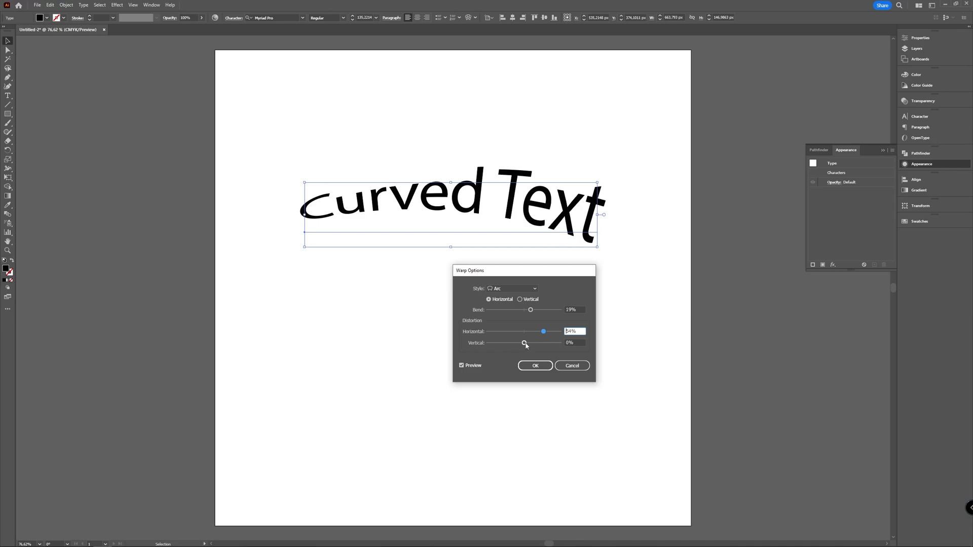
# - Bring vertical distortion back near -2% and try Vertical then Horizontal orientation
pyautogui.moveTo(524, 342); pyautogui.dragTo(499, 342)
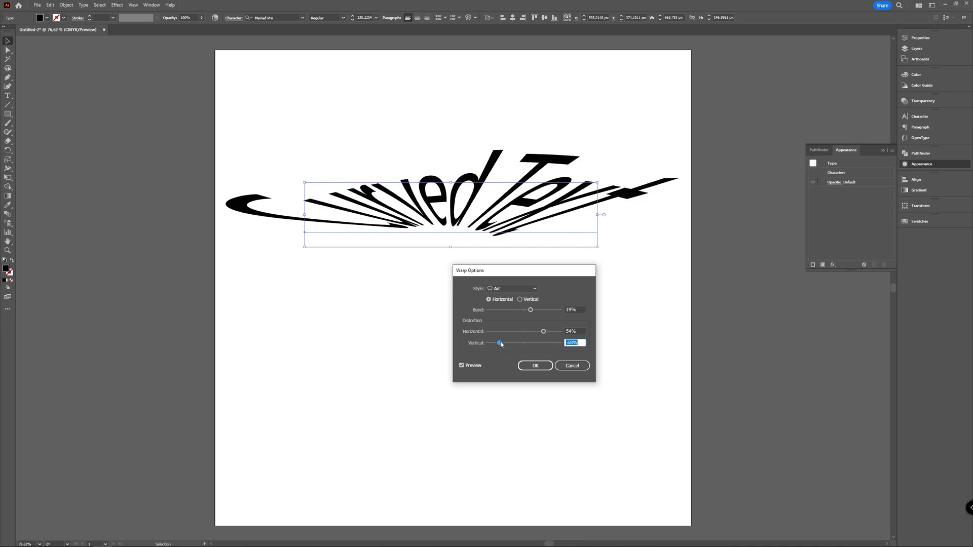
pyautogui.moveTo(500, 343); pyautogui.dragTo(517, 343)
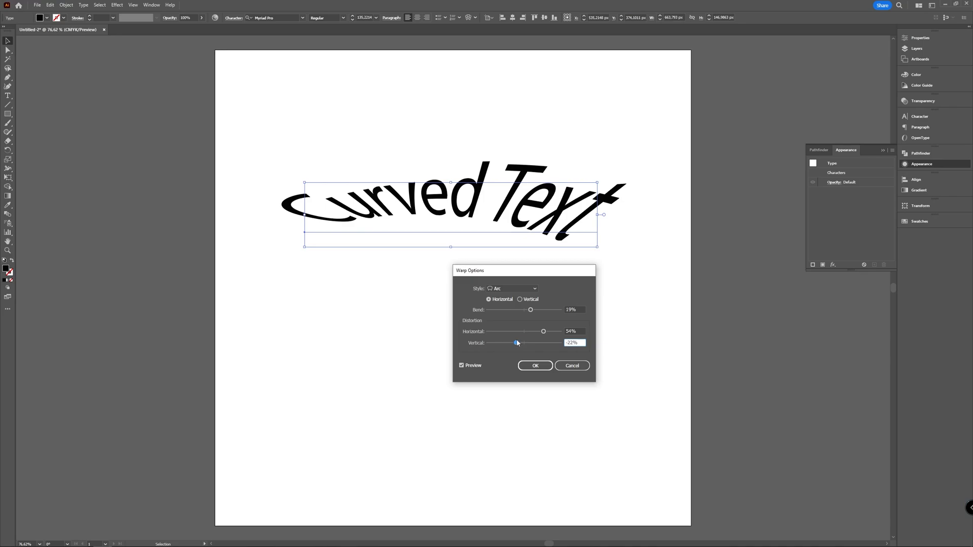
pyautogui.moveTo(516, 344); pyautogui.dragTo(523, 343)
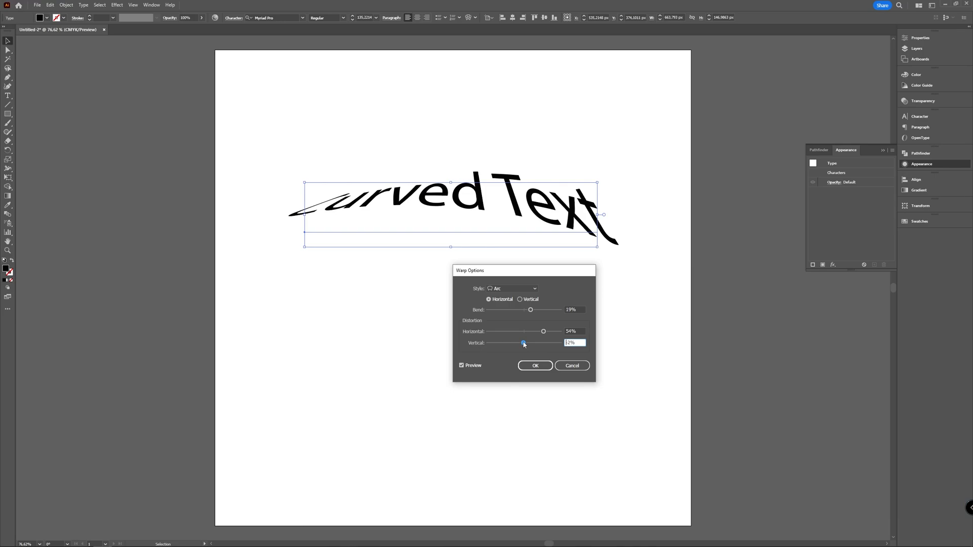
pyautogui.click(520, 299)
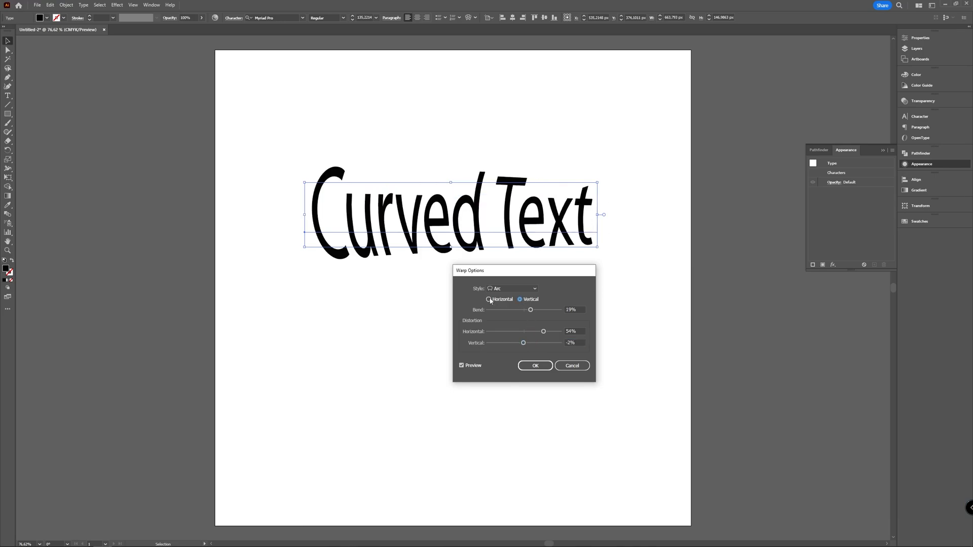
pyautogui.click(510, 289)
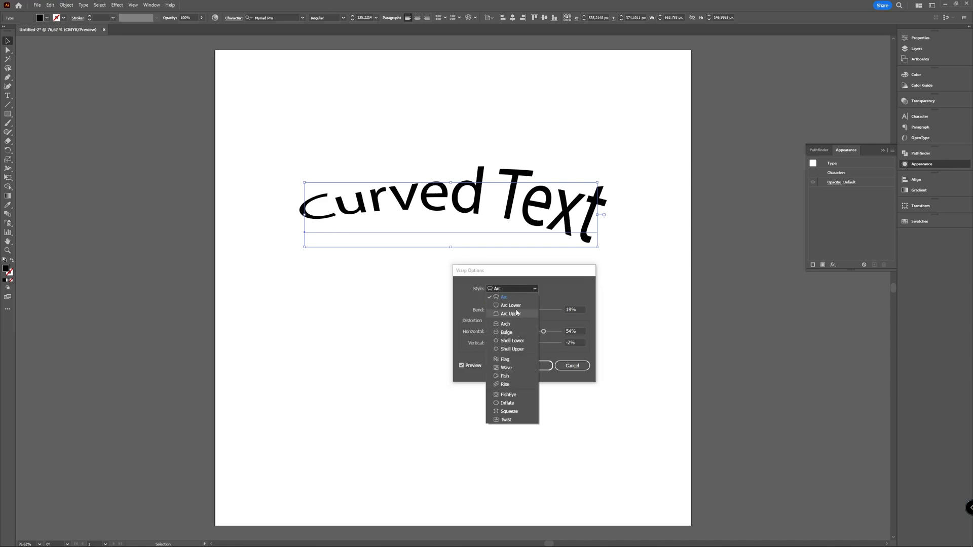
pyautogui.moveTo(507, 361)
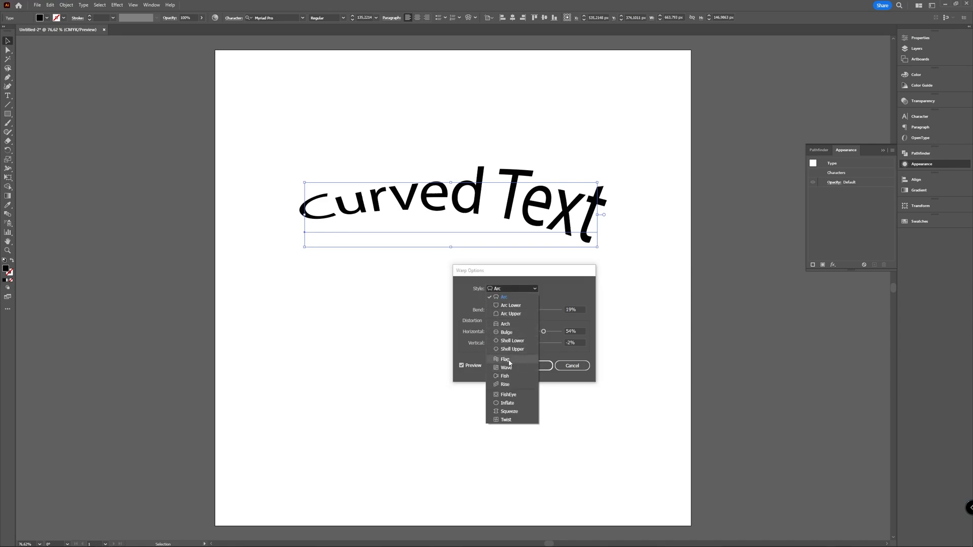
# - Preview a Wave style, then cancel Warp Options leaving the heading unwarped
pyautogui.click(506, 367)
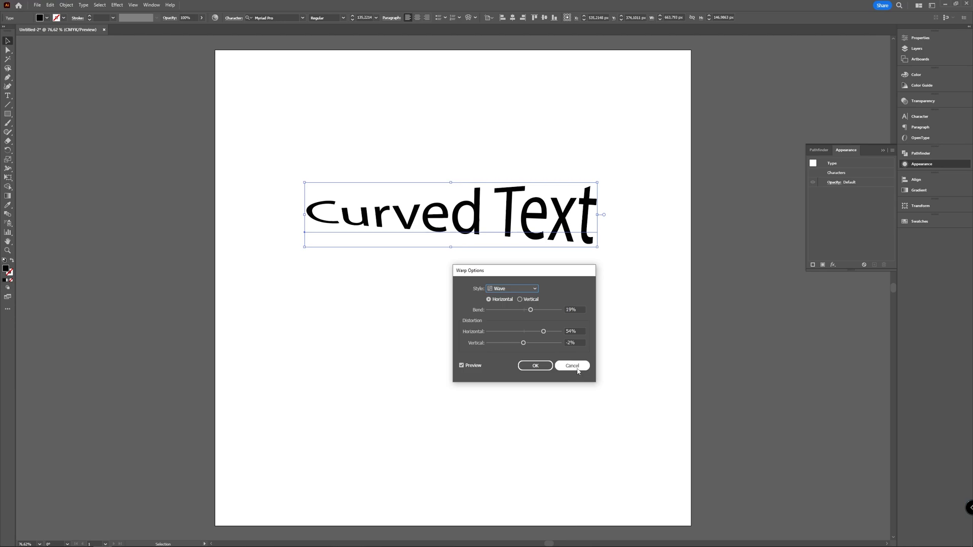
pyautogui.click(571, 365)
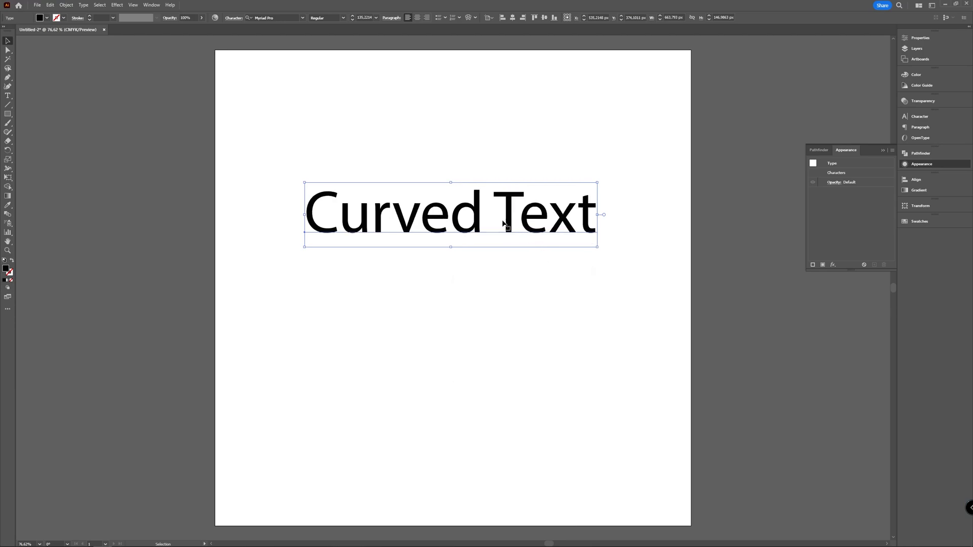
# - Deselect the heading and draw a large circle in the lower middle of the artboard
pyautogui.click(280, 231)
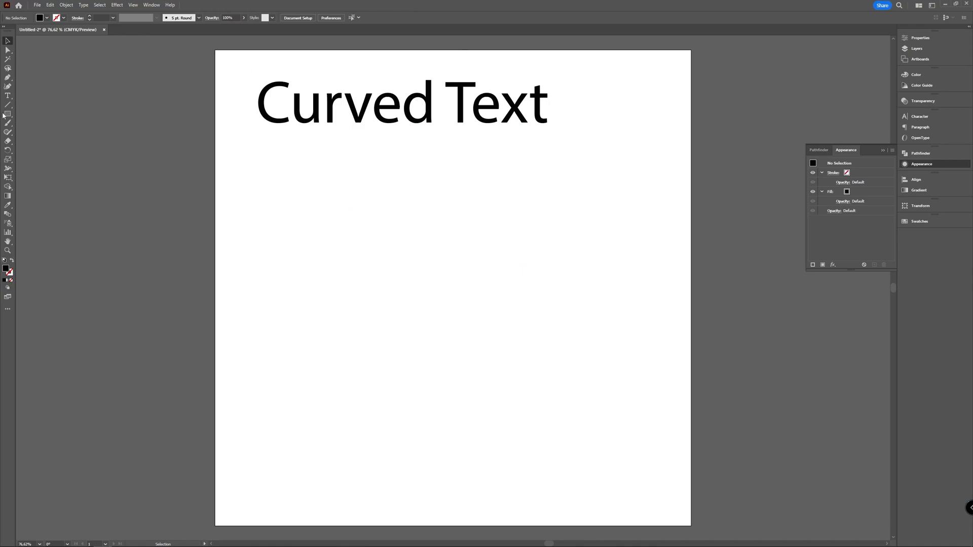
pyautogui.click(8, 114)
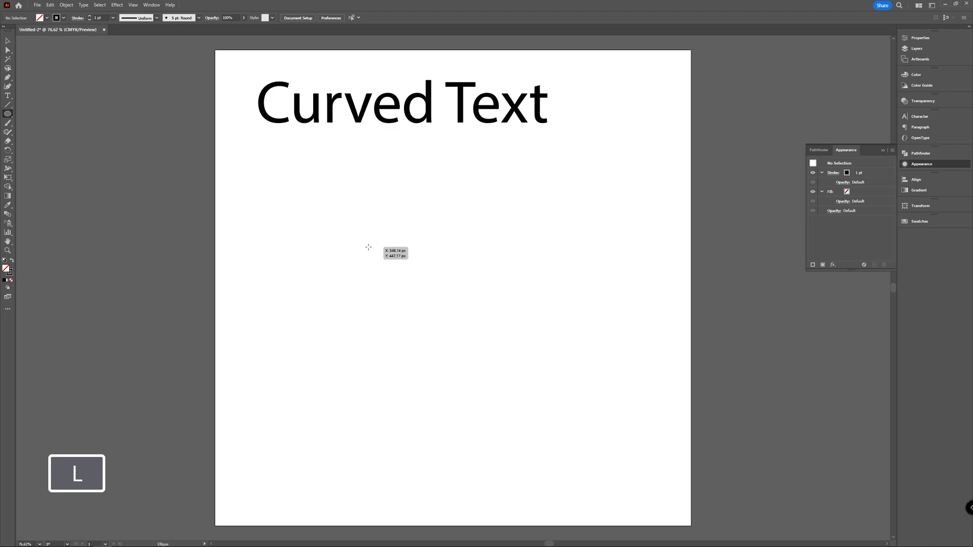
pyautogui.moveTo(368, 247); pyautogui.dragTo(559, 438)
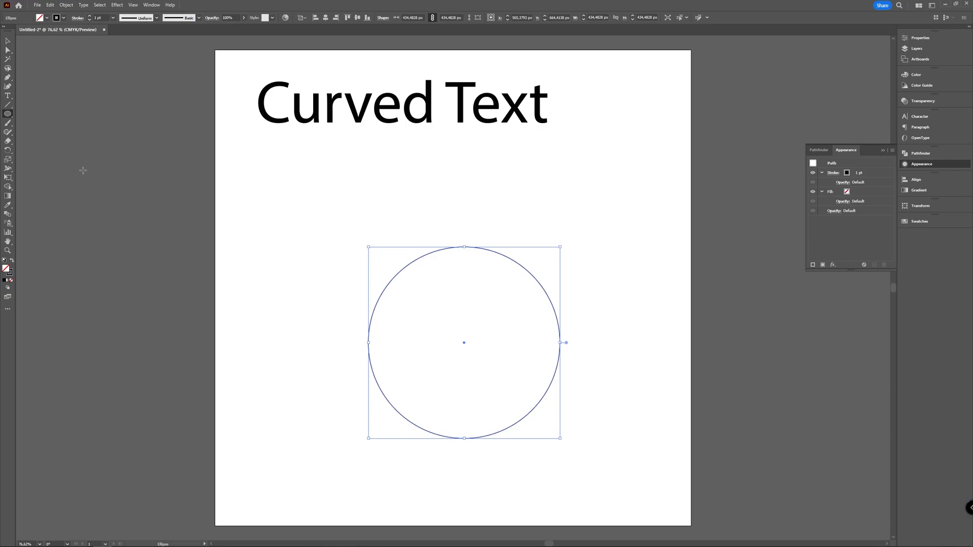
pyautogui.click(8, 95)
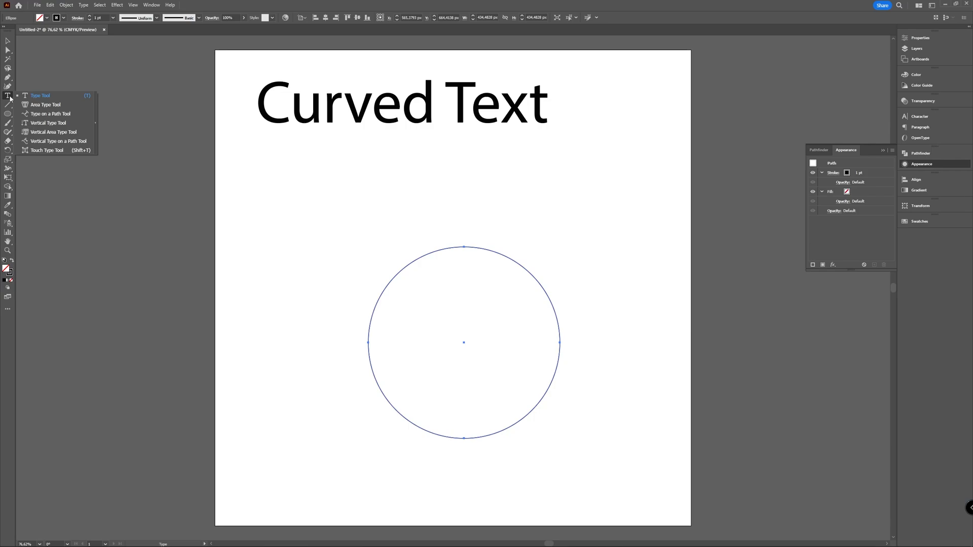
pyautogui.moveTo(52, 107)
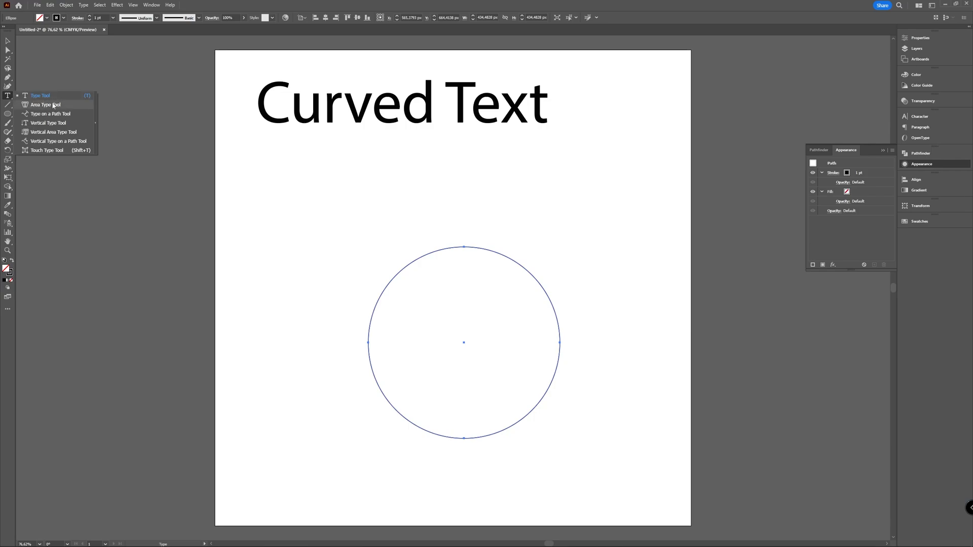
pyautogui.moveTo(51, 113)
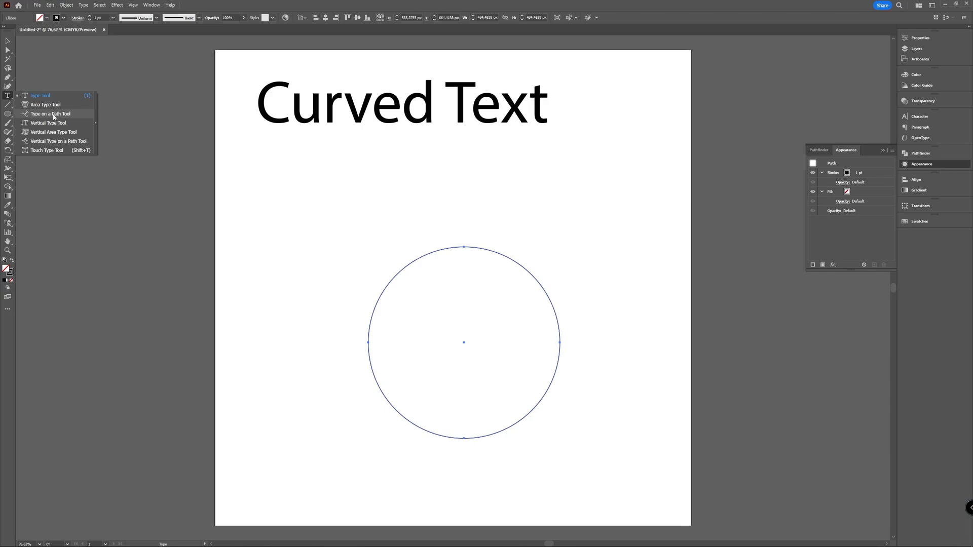
# - Switch to the Type on a Path Tool to set 'Curved' along the circle
pyautogui.click(50, 114)
pyautogui.write('Curved ')
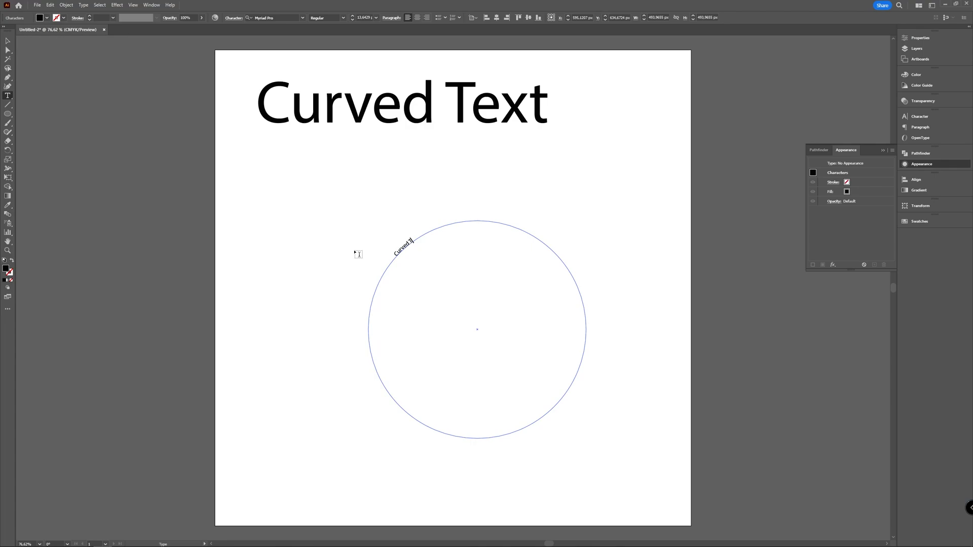
# - Finish the circle text as 'Curved Text', enlarge its font size and select it
pyautogui.write('Text')
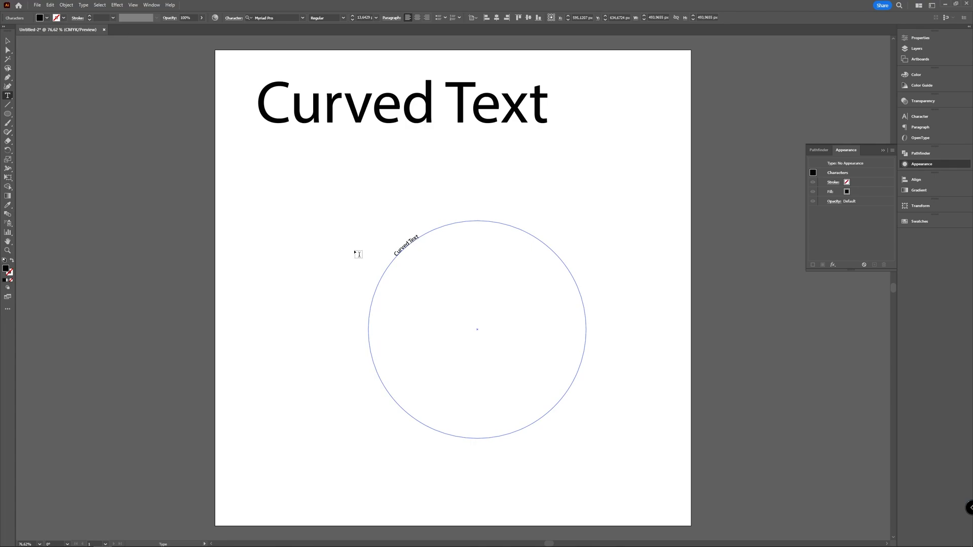
pyautogui.click(377, 17)
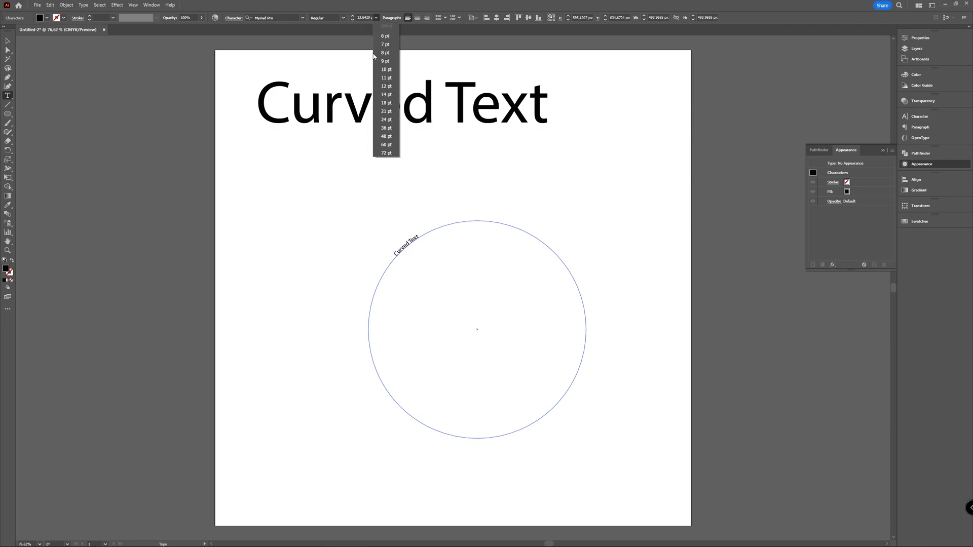
pyautogui.click(386, 153)
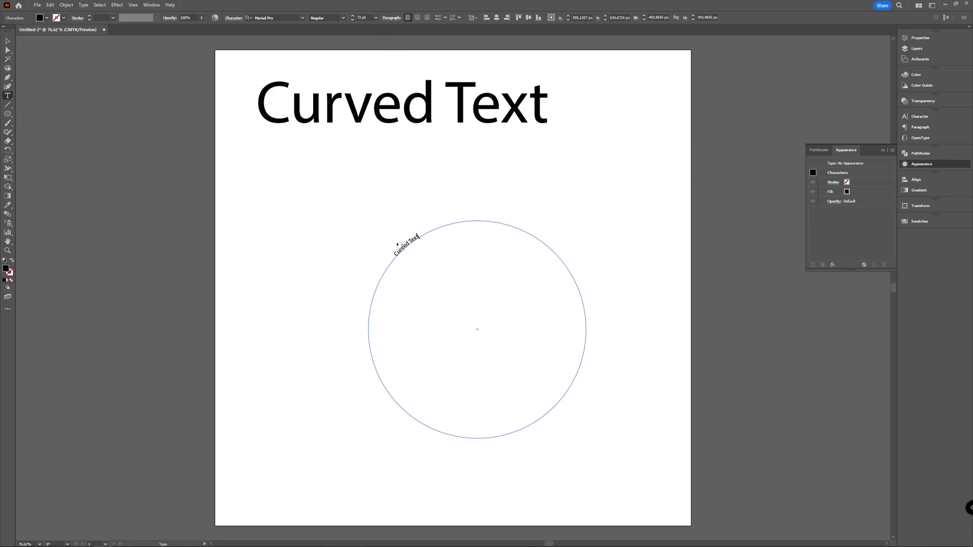
pyautogui.click(397, 253)
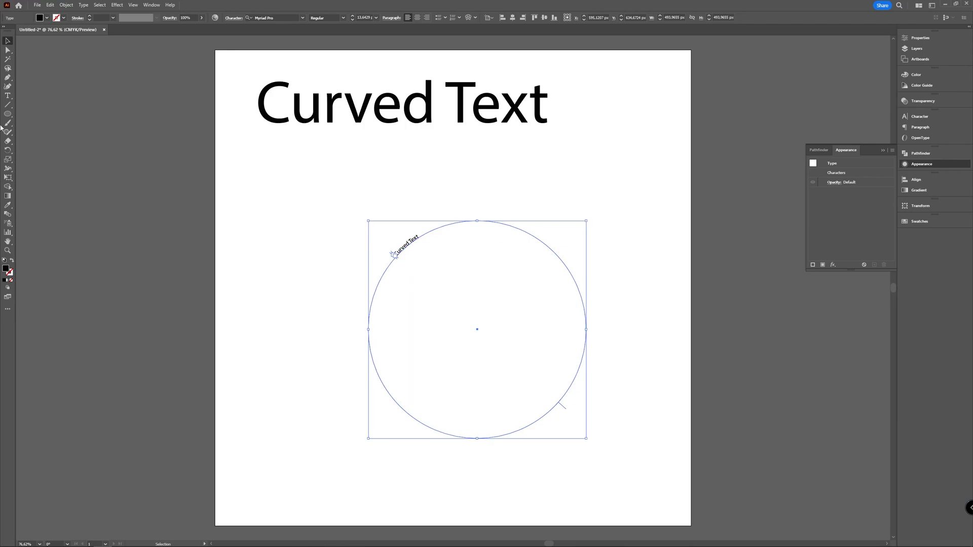
pyautogui.moveTo(354, 255)
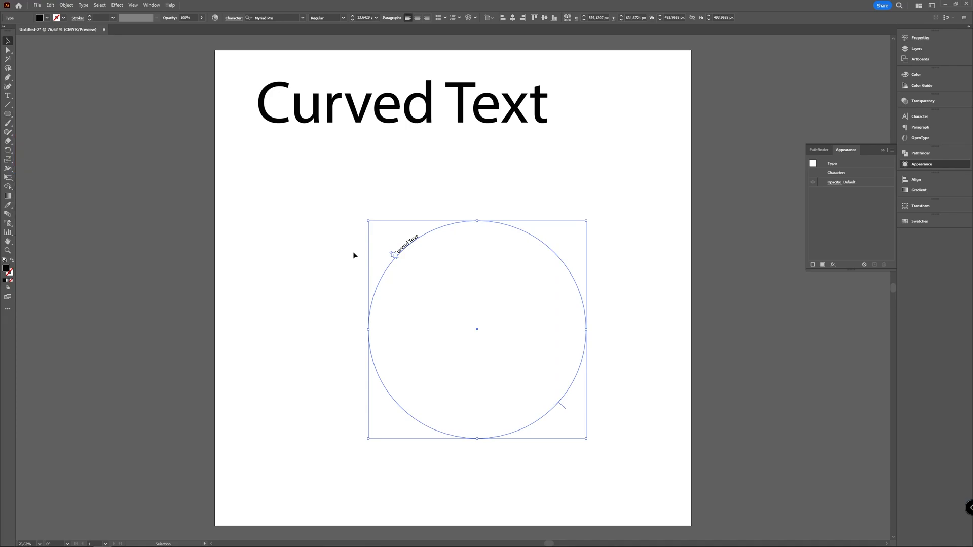
# - Deselect the circle text and switch to the Star Tool for the lower-left star
pyautogui.click(519, 341)
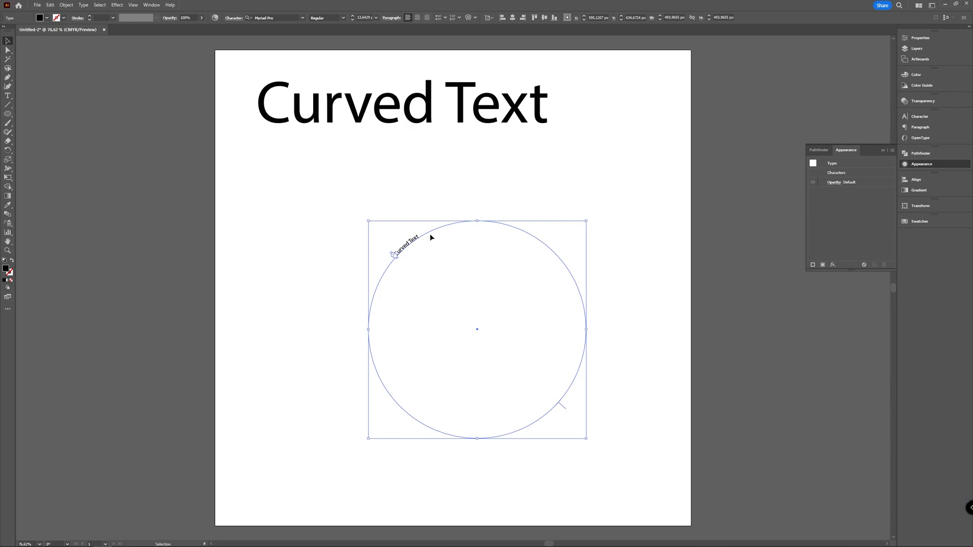
pyautogui.moveTo(438, 258)
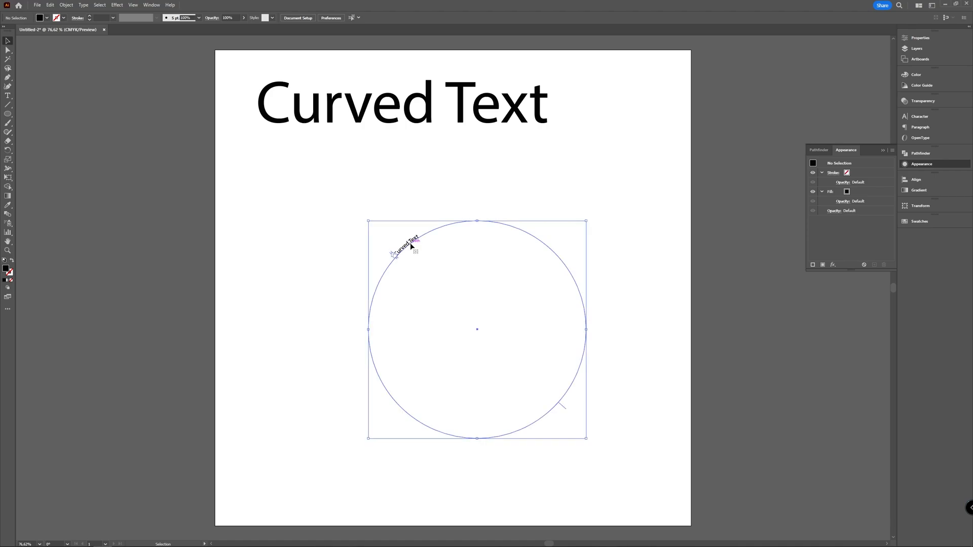
pyautogui.click(98, 180)
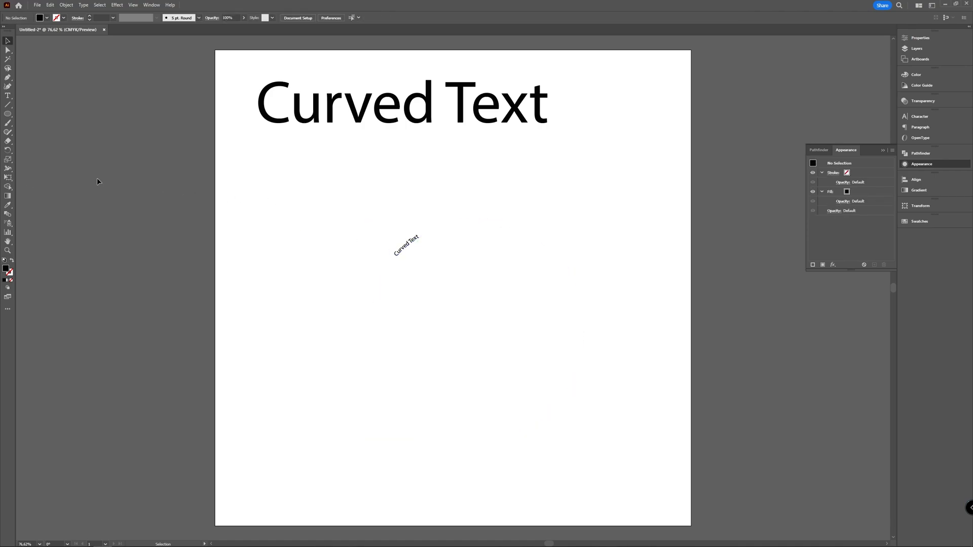
pyautogui.click(8, 116)
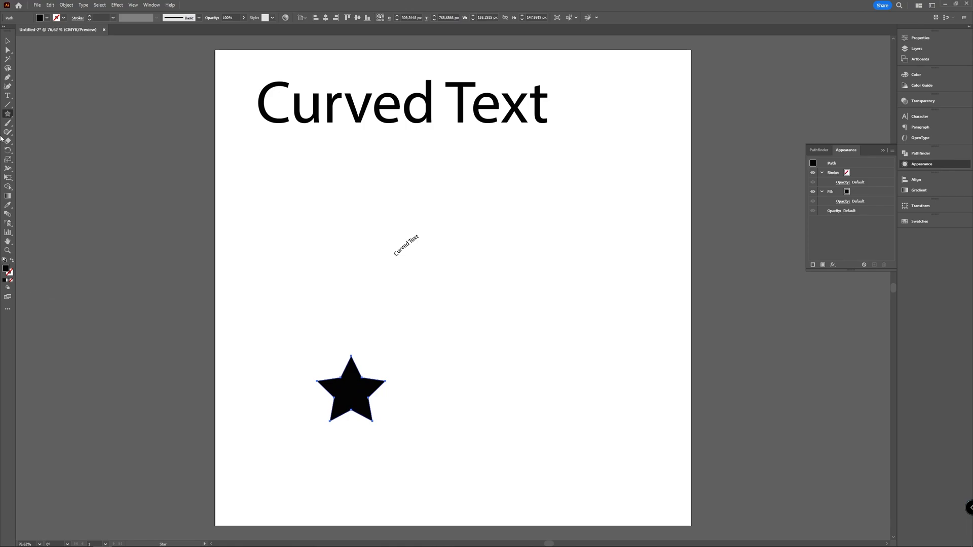
# - Switch to the Type on a Path Tool to run 'Lorem ipsum' around the star
pyautogui.click(8, 95)
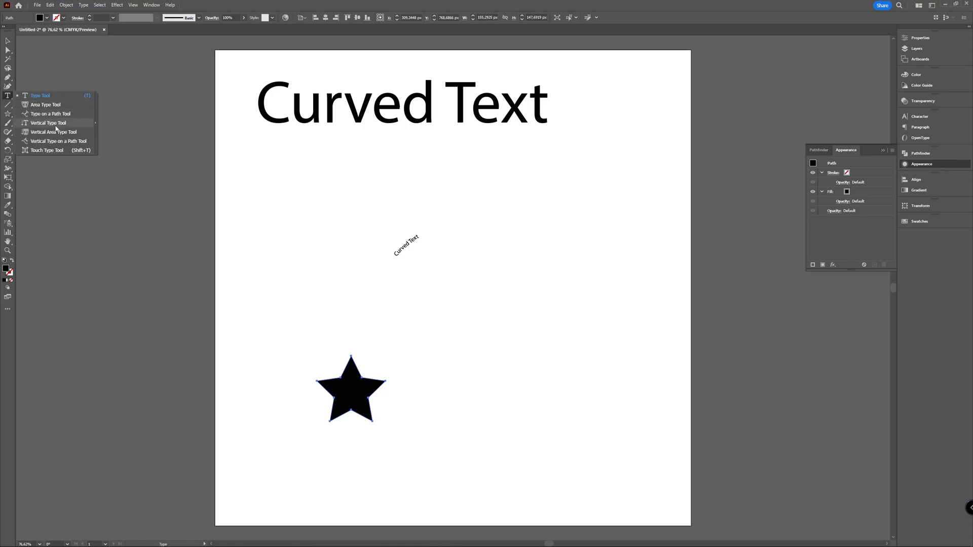
pyautogui.click(50, 114)
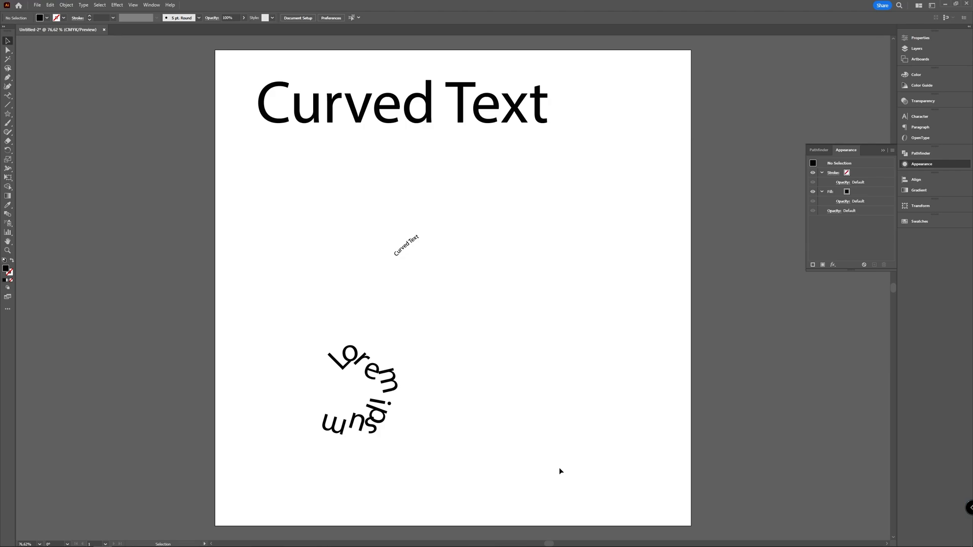
pyautogui.moveTo(407, 329)
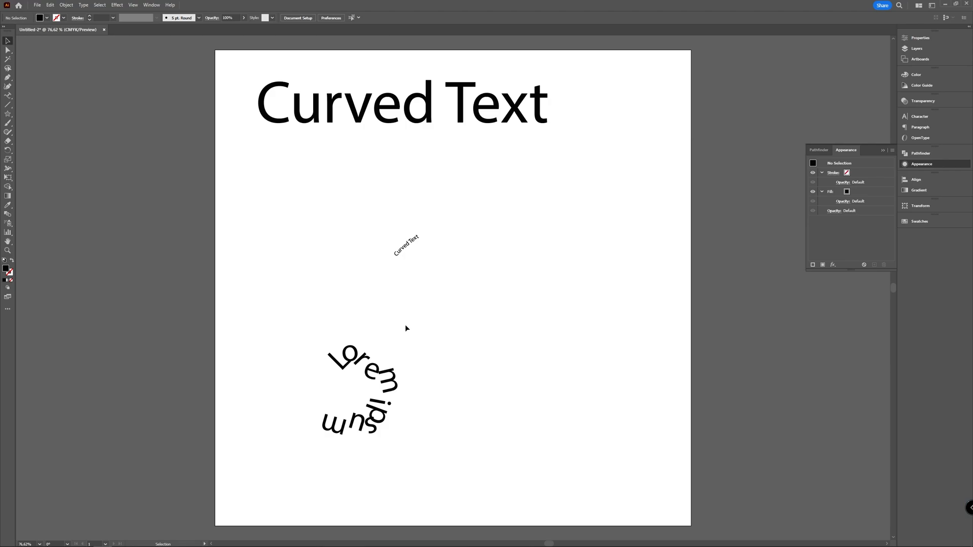
pyautogui.moveTo(267, 37)
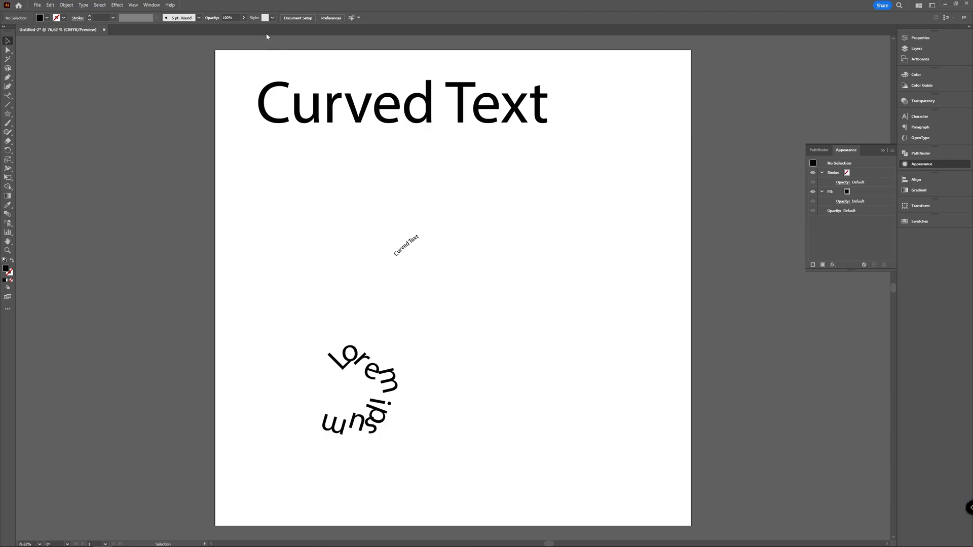
pyautogui.moveTo(456, 299)
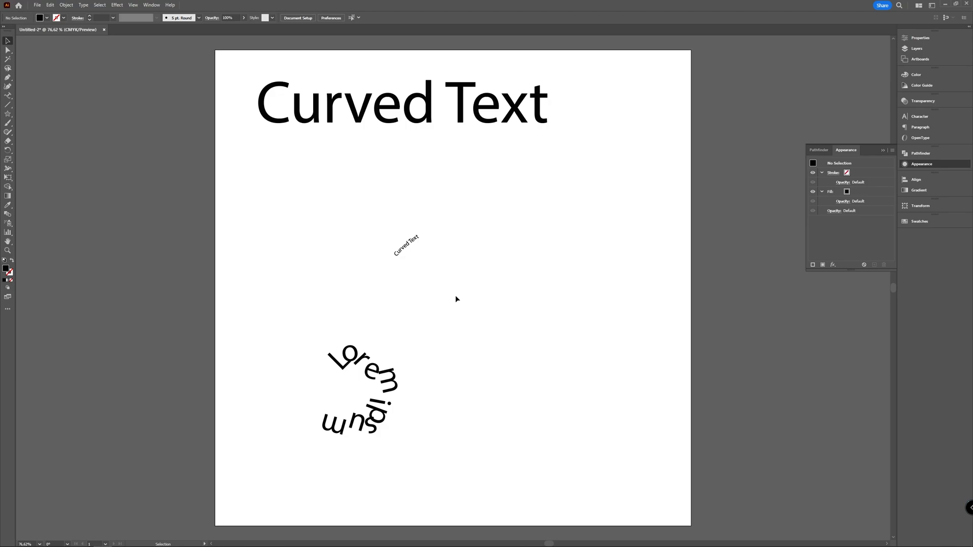
pyautogui.moveTo(727, 195)
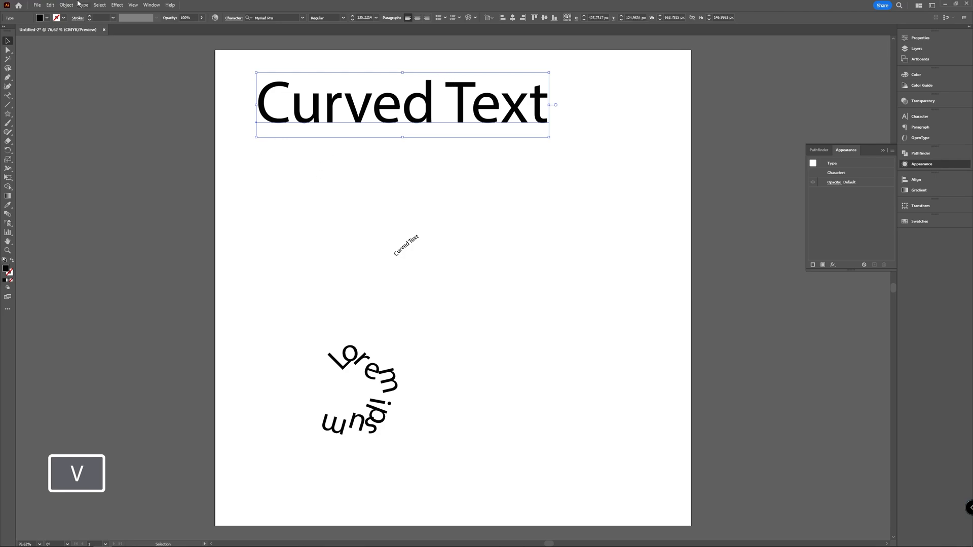
# - Apply an Arc Upper warp to the heading and confirm it
pyautogui.click(117, 4)
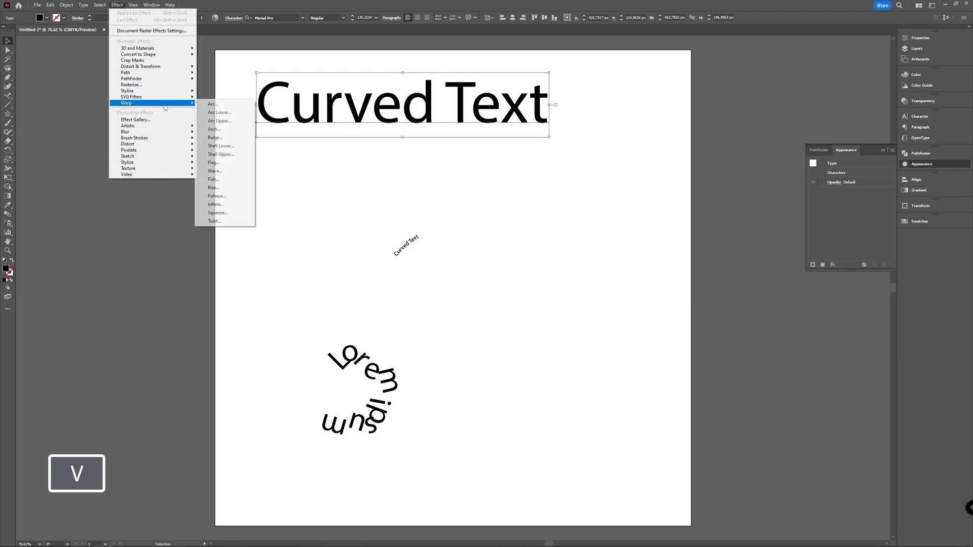
pyautogui.click(220, 121)
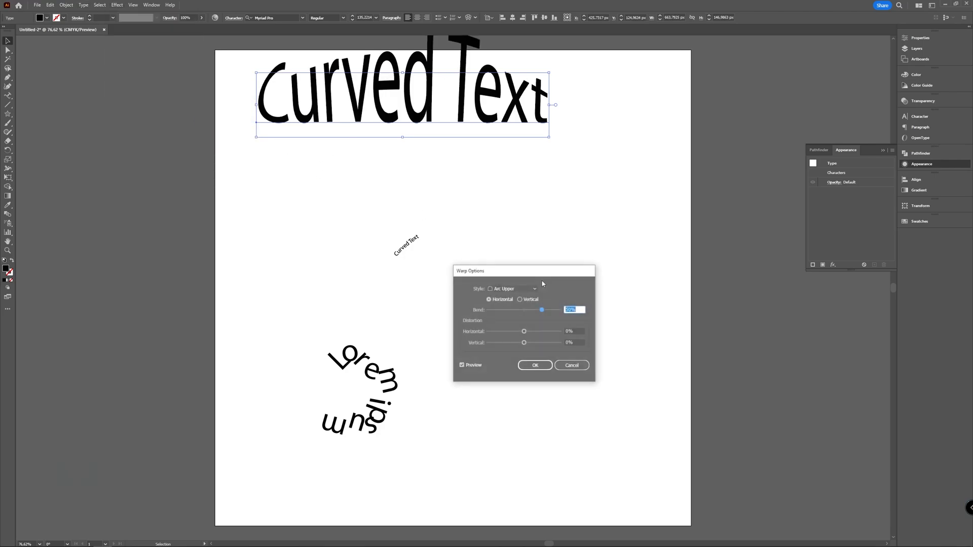
pyautogui.moveTo(523, 271); pyautogui.dragTo(628, 214)
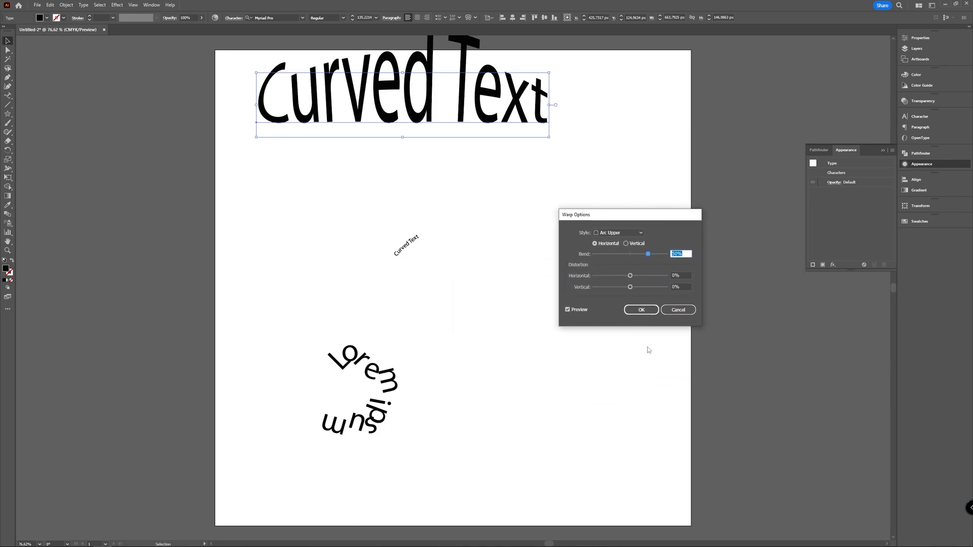
pyautogui.click(641, 311)
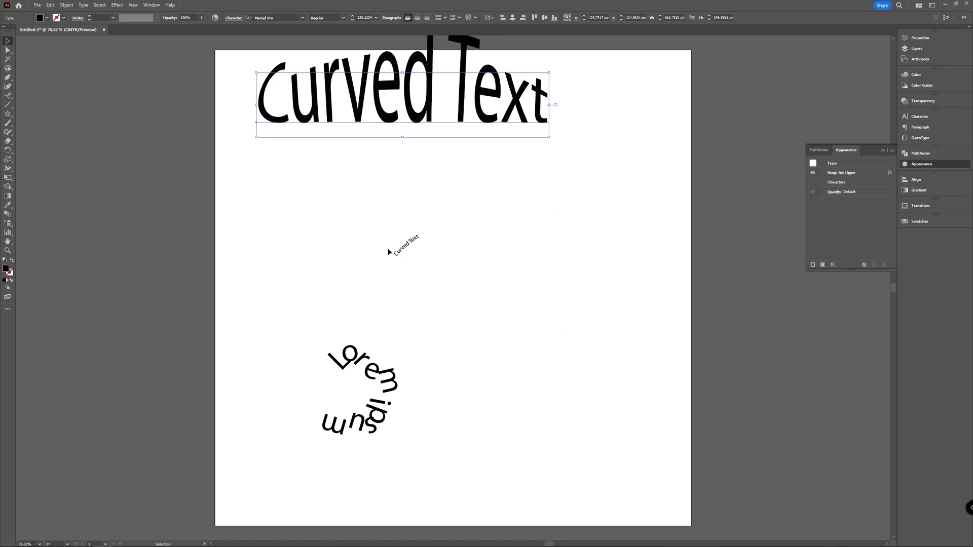
pyautogui.moveTo(446, 245)
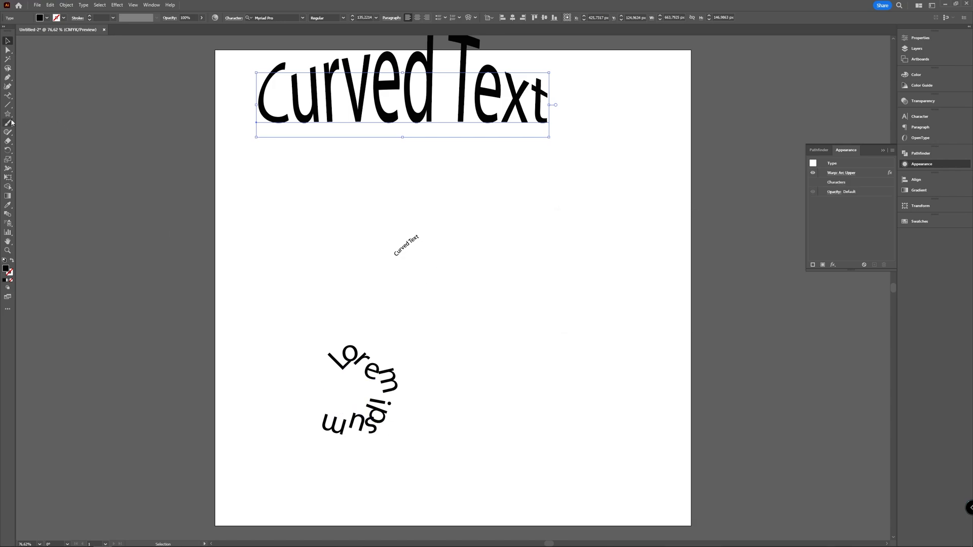
pyautogui.moveTo(8, 114)
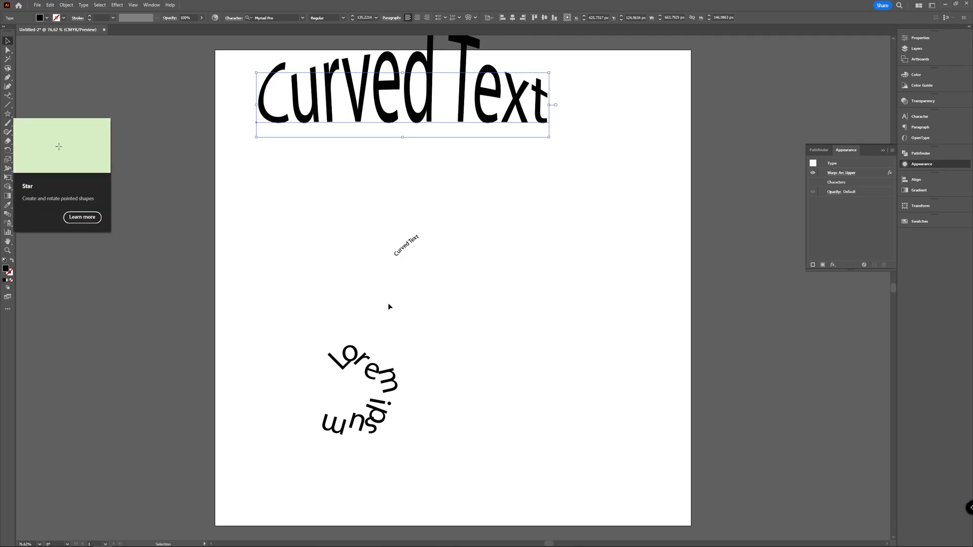
pyautogui.moveTo(313, 262)
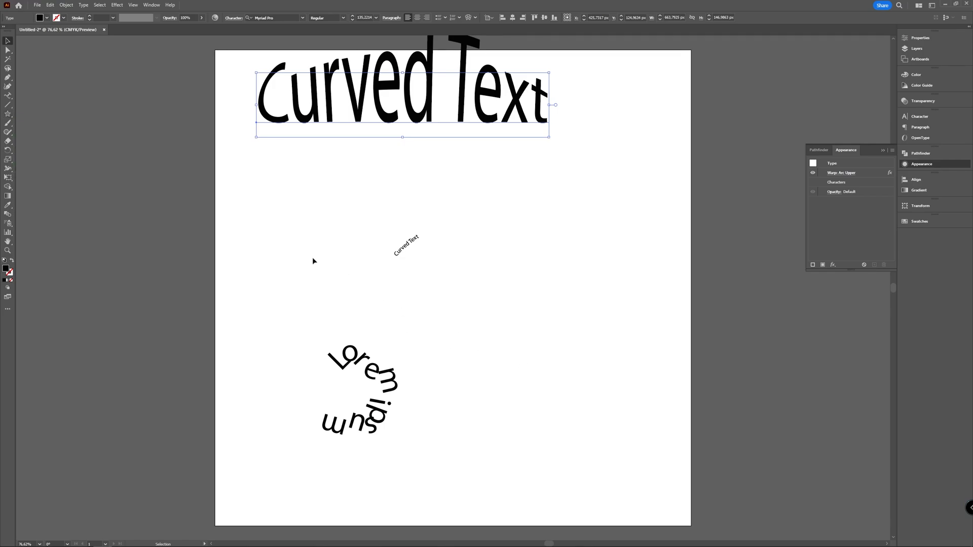
# - Switch to the Pen Tool (P) to draw the U-shaped curve for 'Lorem ipsum'
pyautogui.press('p')
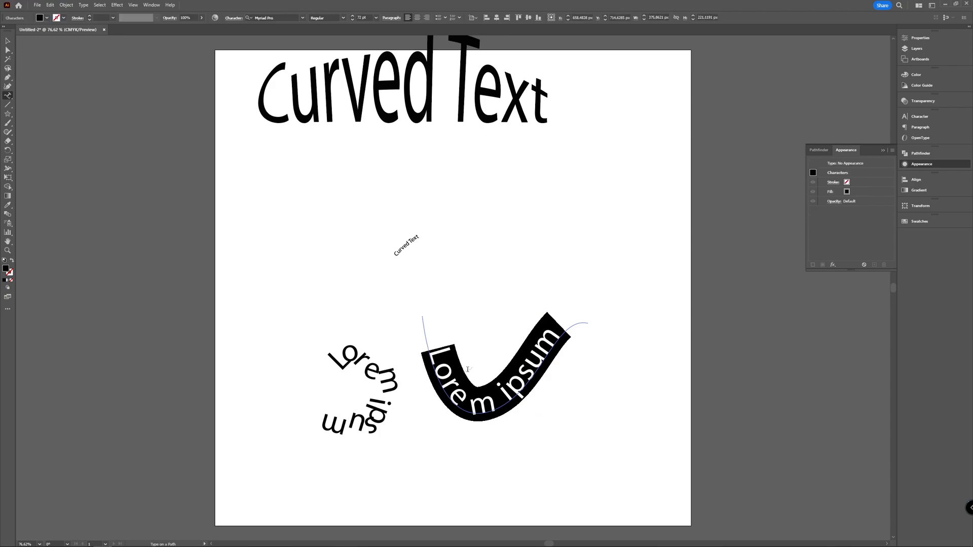
pyautogui.moveTo(439, 169)
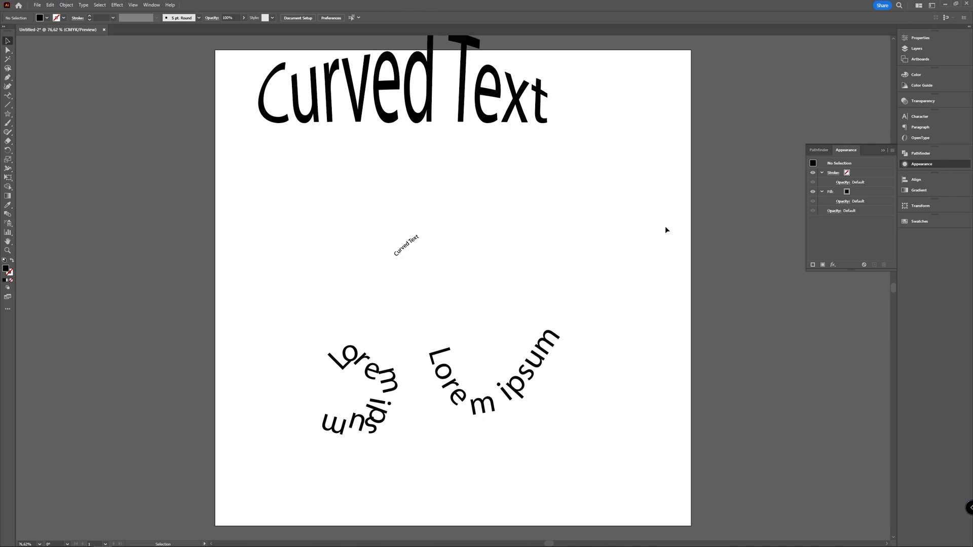
pyautogui.moveTo(556, 241)
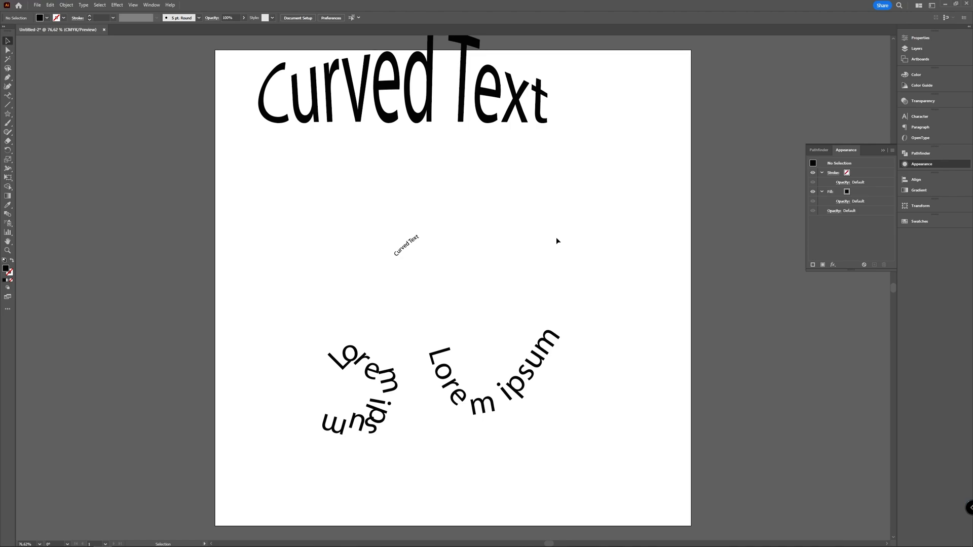